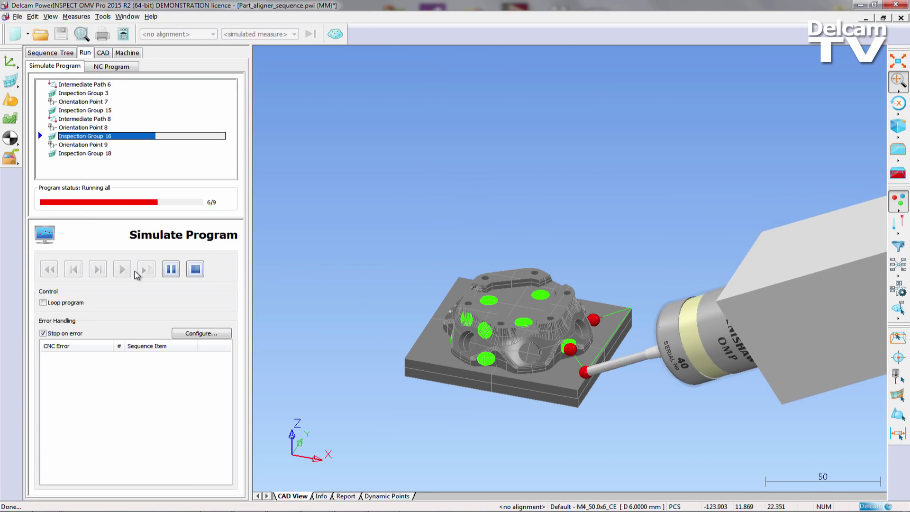
- Open Inspection Group 3, with its three top-face surface points, for editing
left_click(50, 52)
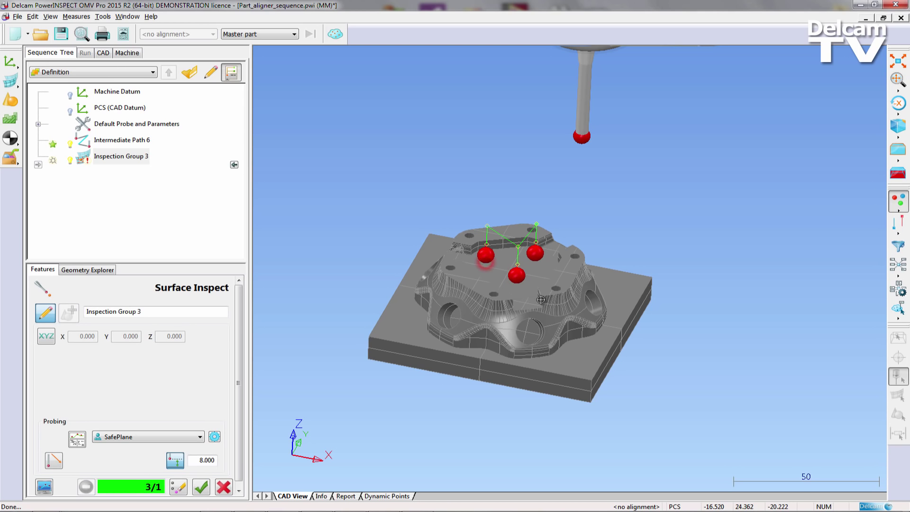
- Add Orientation Point 7 with a 60° rotation after Inspection Group 3
left_click_drag(540, 299, 521, 279)
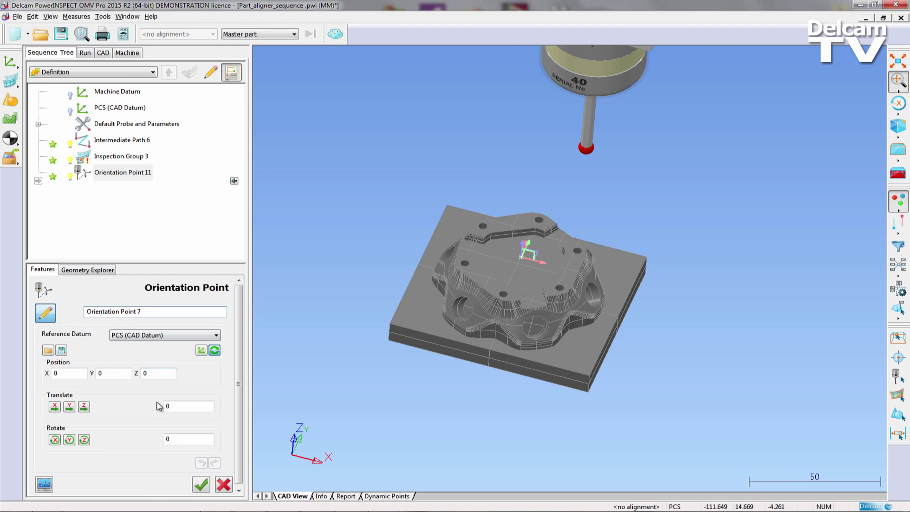
left_click(188, 439)
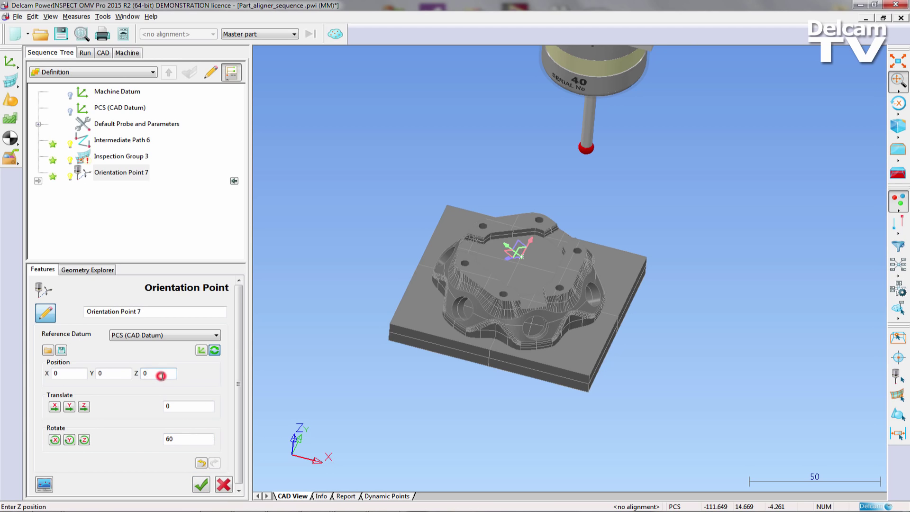
type("60")
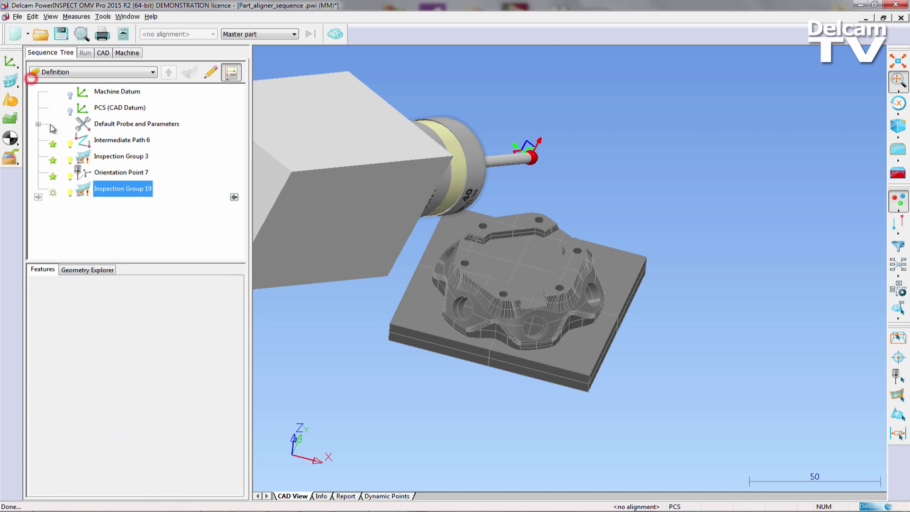
- Build Inspection Group 15 with SurfaceNormal-MultiAxis probing and side-face points, then save it
double_click(123, 188)
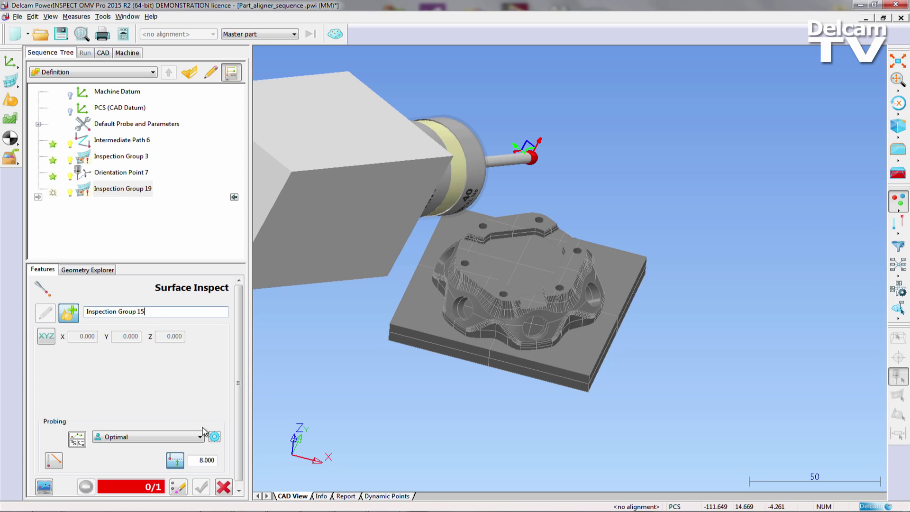
left_click(148, 436)
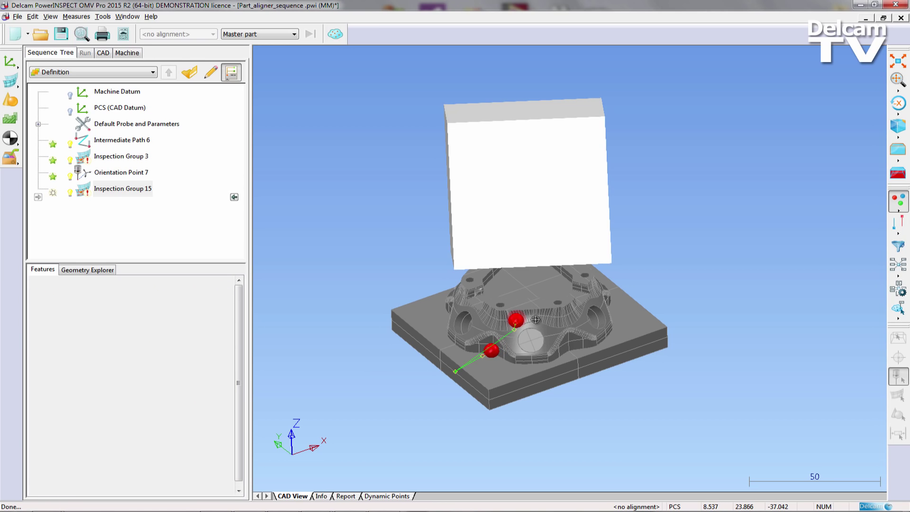
left_click(536, 320)
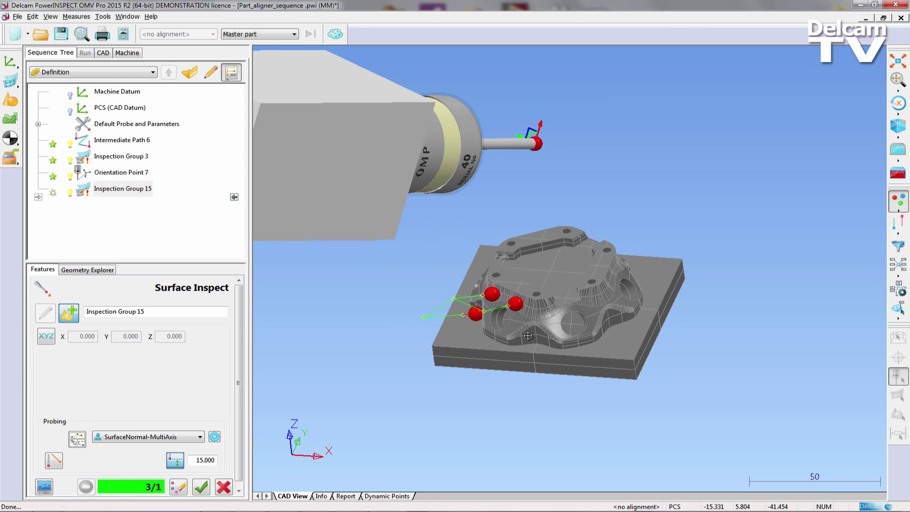
left_click(528, 337)
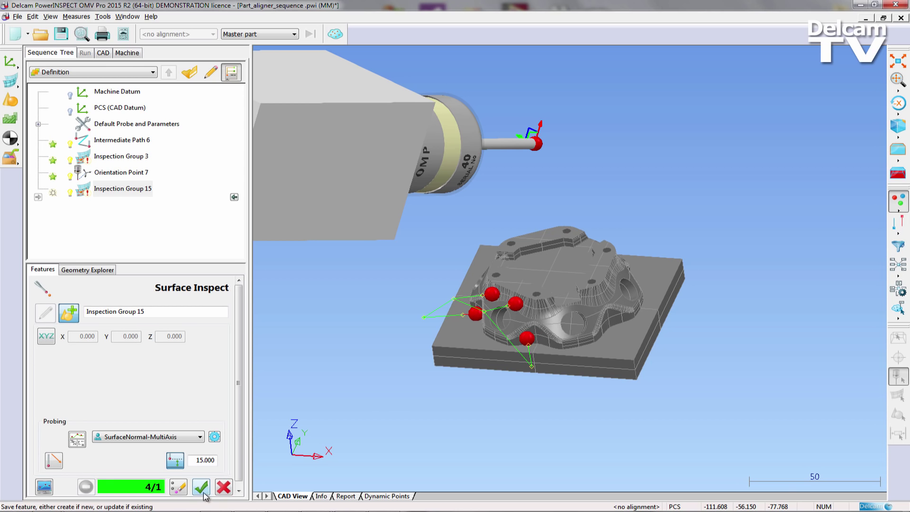
left_click(201, 486)
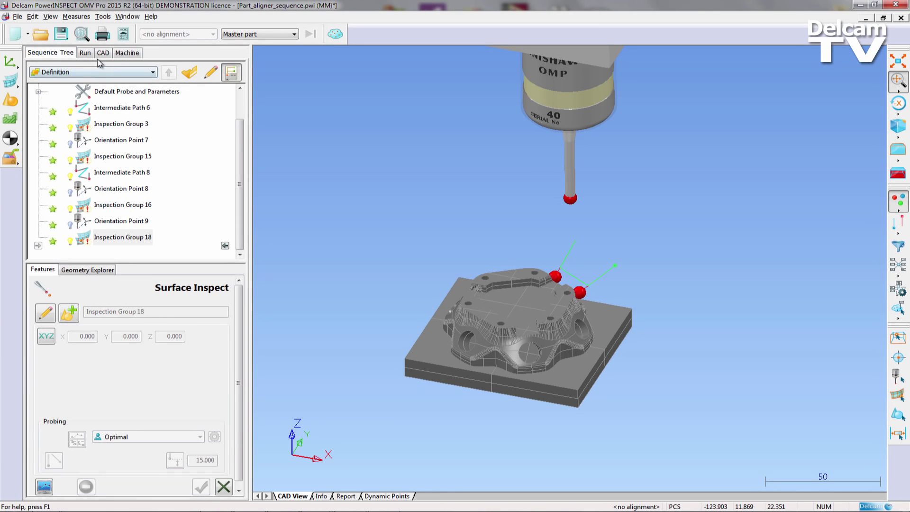
- Simulate all nine sequence items to 9/9 and go to the NC Program page
left_click(85, 52)
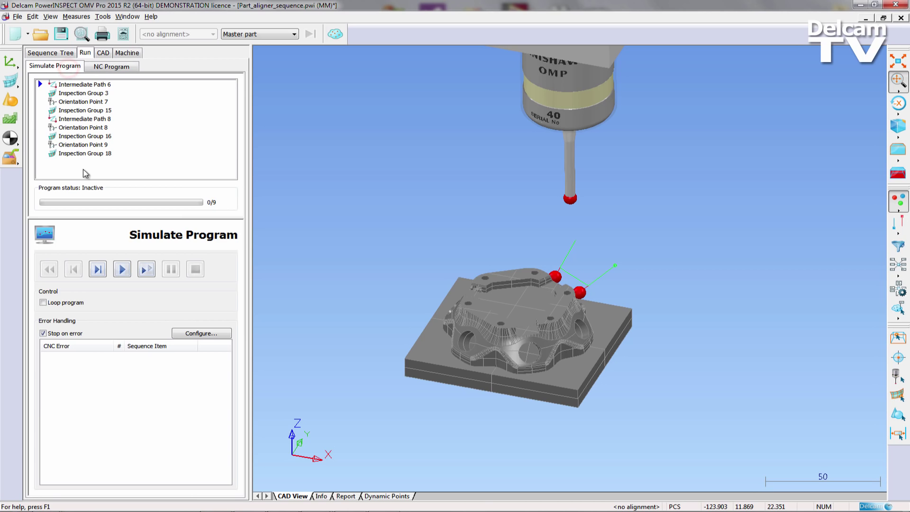
left_click(122, 269)
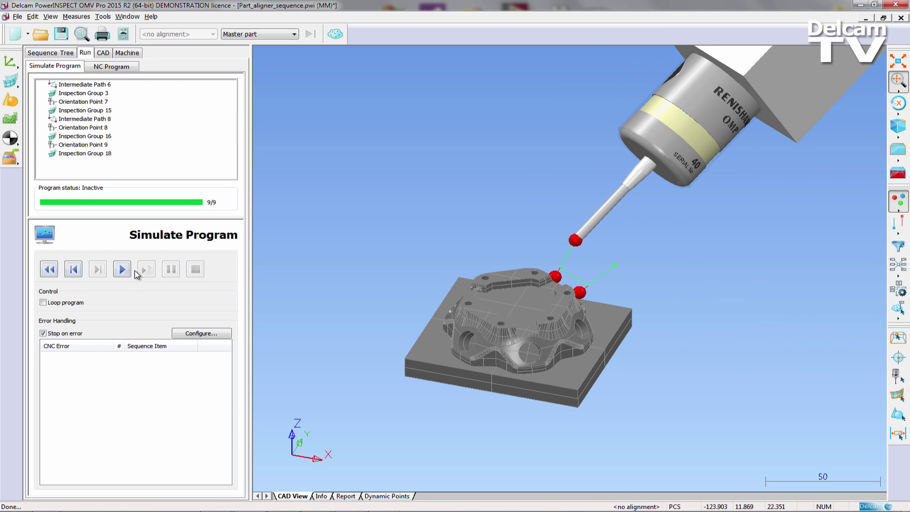
left_click(111, 65)
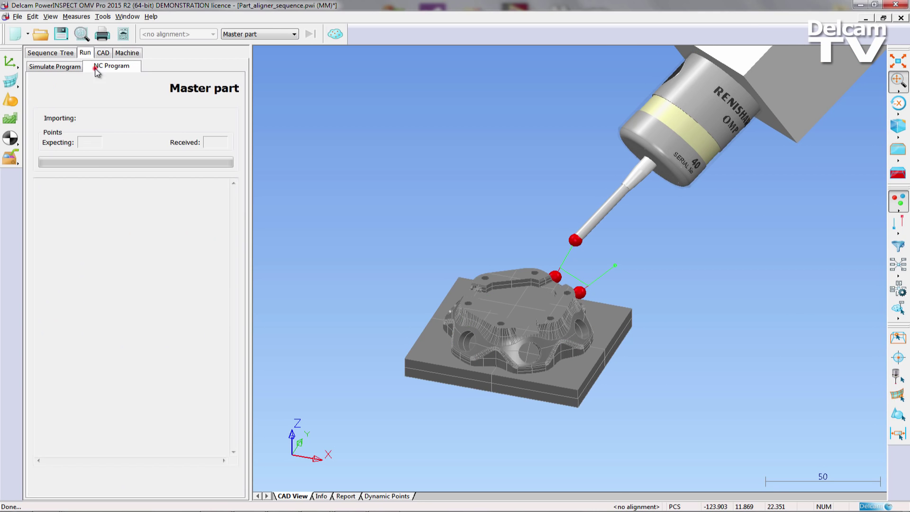
- Export the probe path with part name PartAlign and WPCS 55
left_click(111, 65)
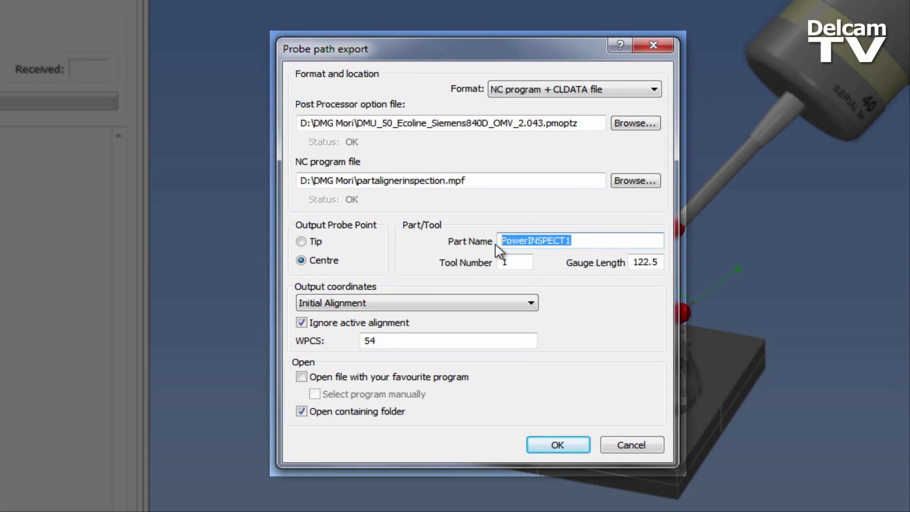
type("PartAlign")
left_click(449, 341)
type("55")
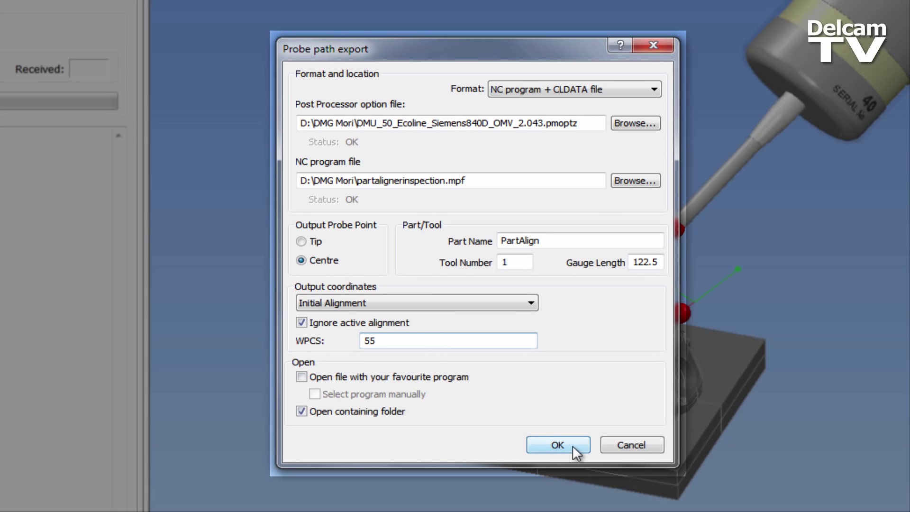
left_click(556, 444)
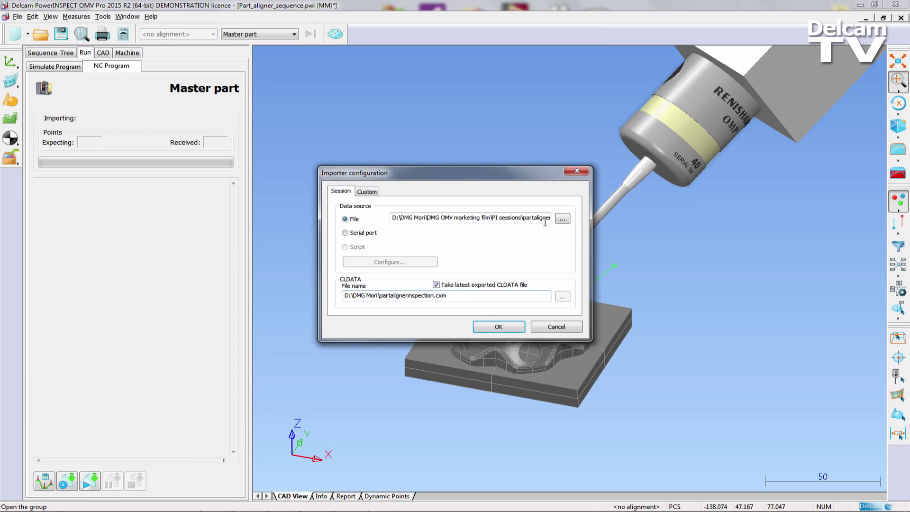
- Import the measured points from Measure Results\RPartAlign.msr into the sequence
left_click(561, 218)
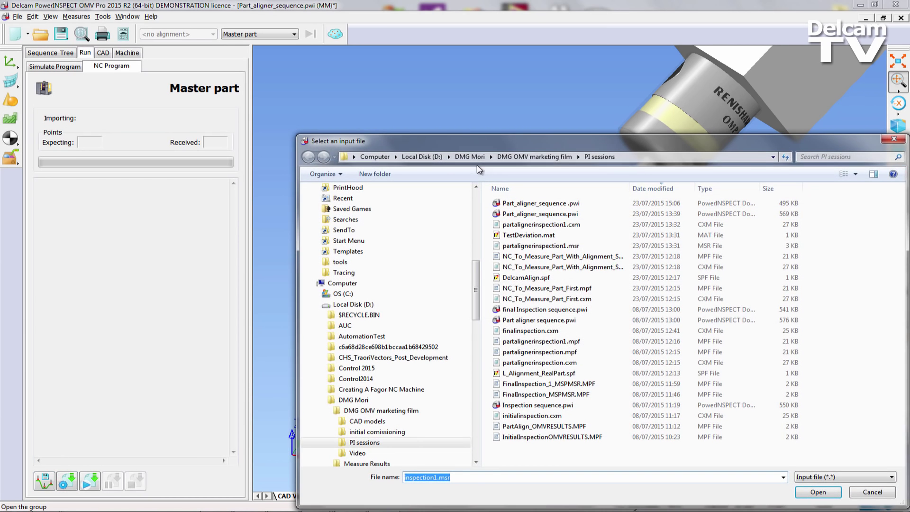
left_click(366, 442)
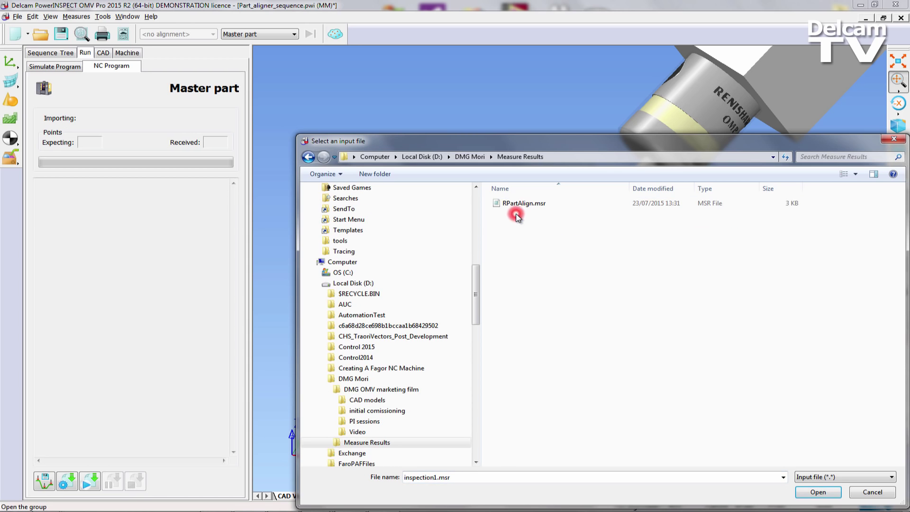
double_click(523, 202)
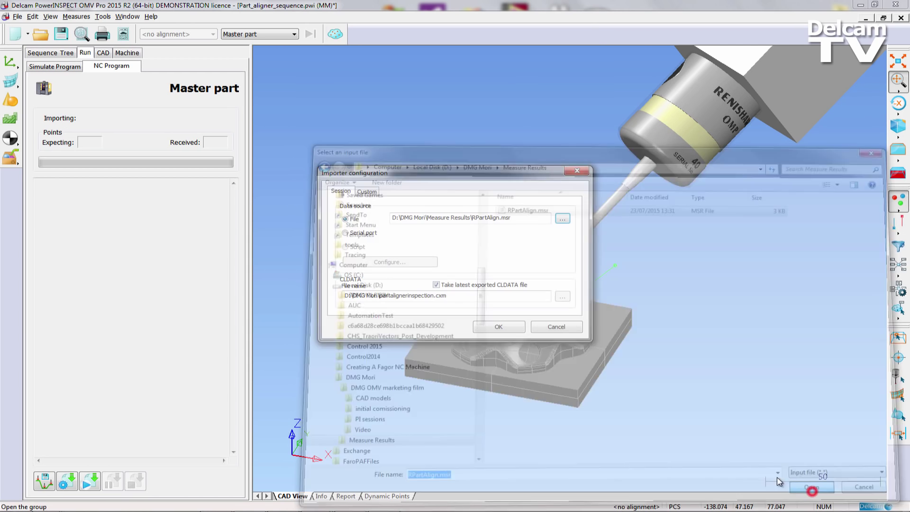
left_click(812, 487)
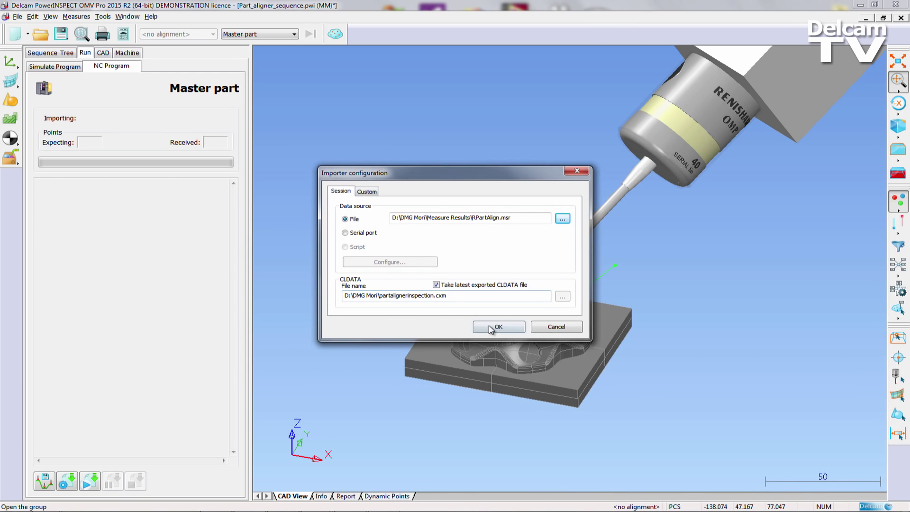
left_click(497, 326)
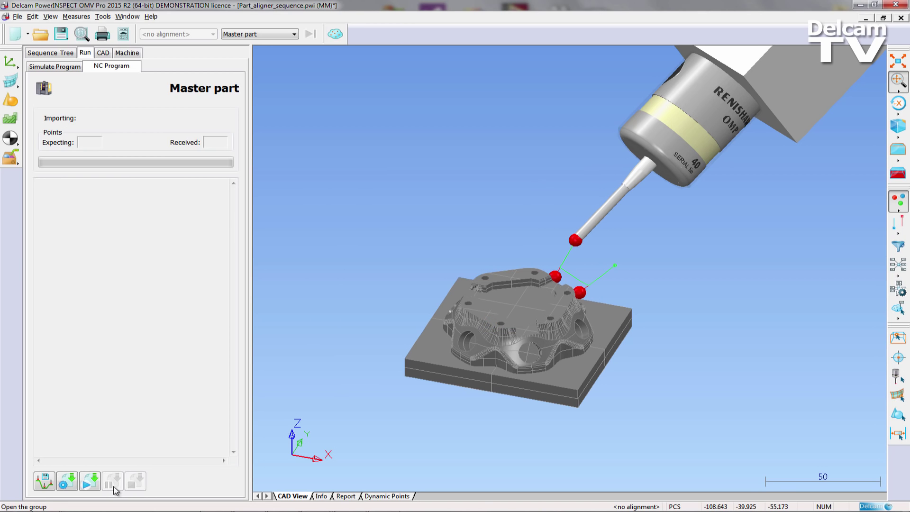
left_click(89, 481)
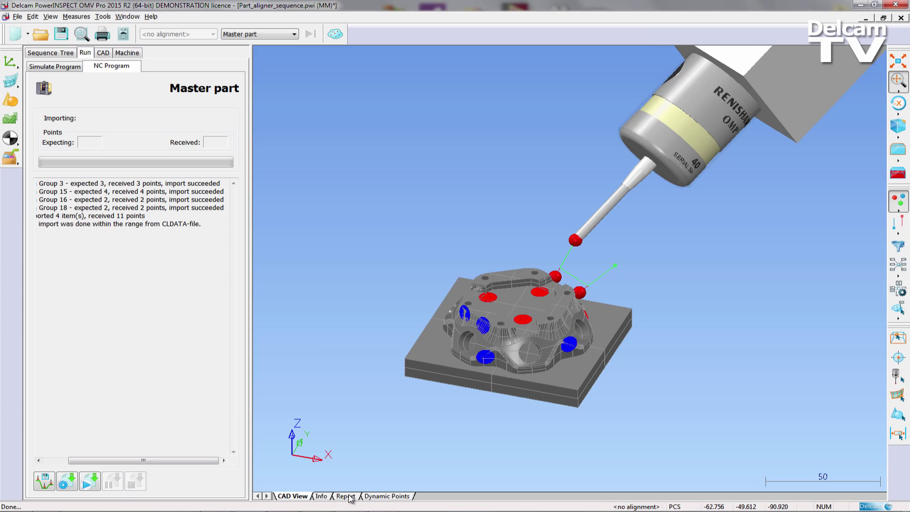
- Scroll through the inspection report for groups 3, 15 and 16
left_click(346, 496)
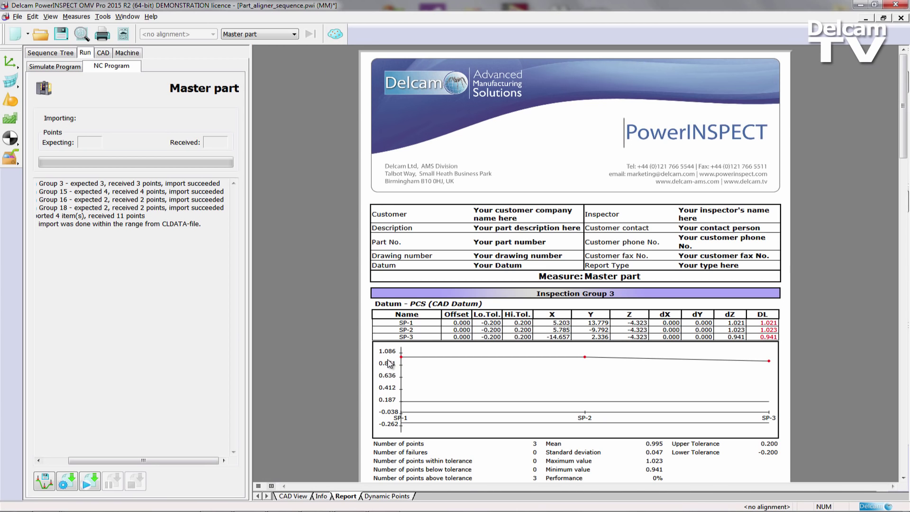
mouse_move(741, 383)
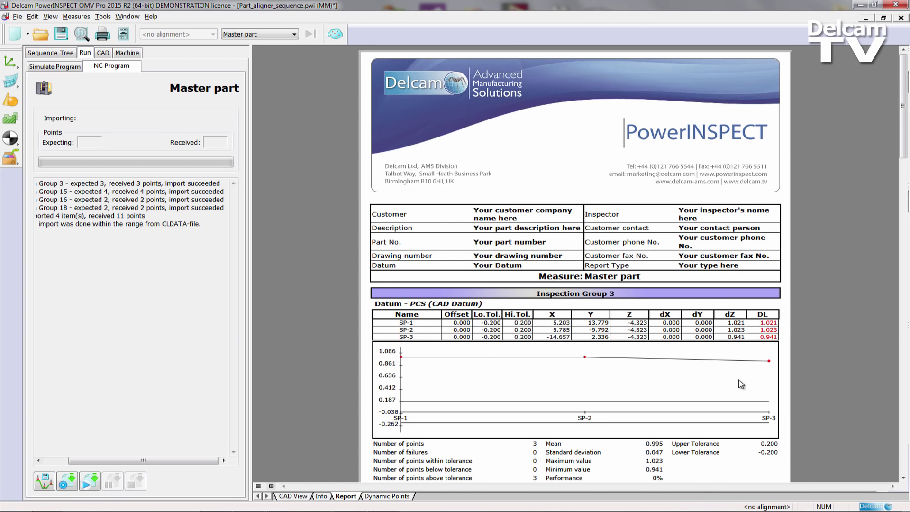
scroll("down", 3)
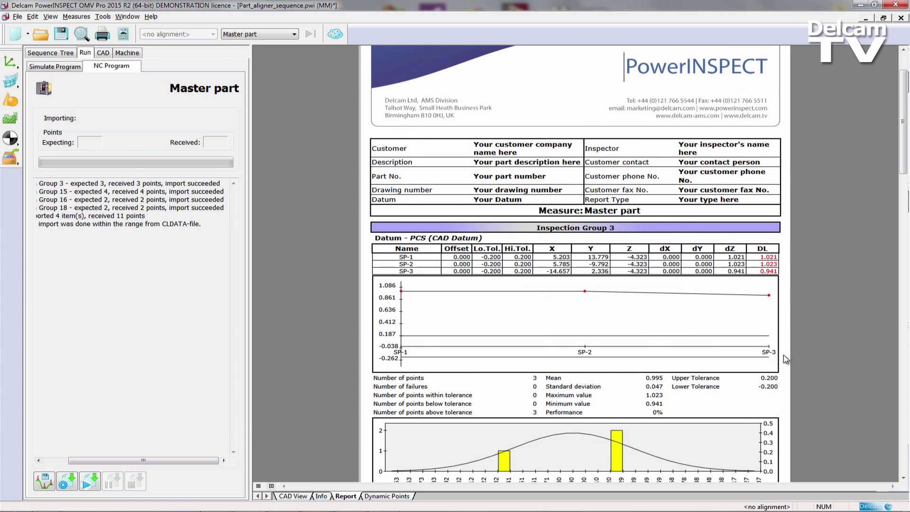
scroll("down", 3)
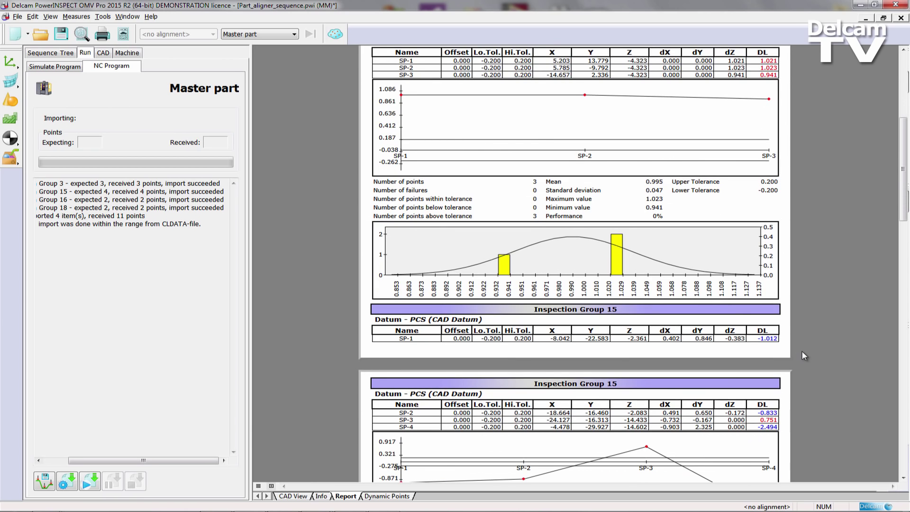
scroll("down", 3)
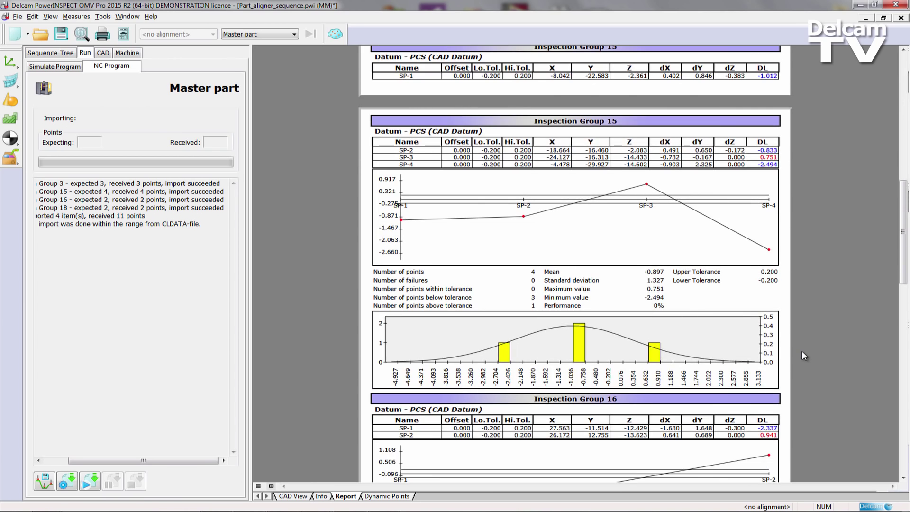
scroll("down", 3)
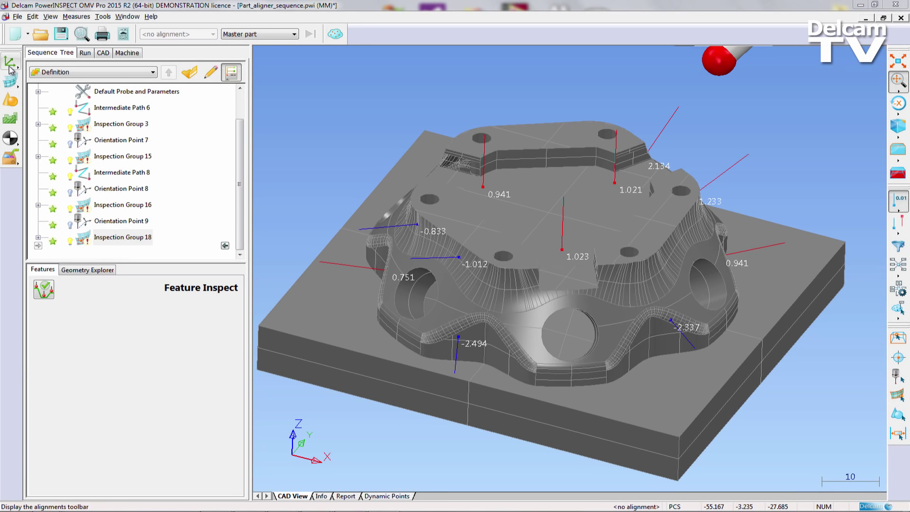
- Create User Defined Alignment 4 and add a best-fit calculation to it
left_click(210, 72)
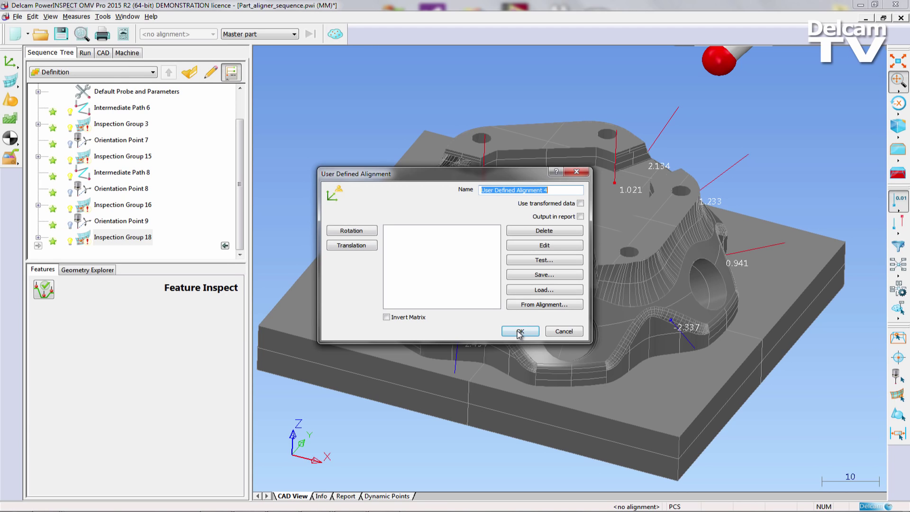
left_click(519, 331)
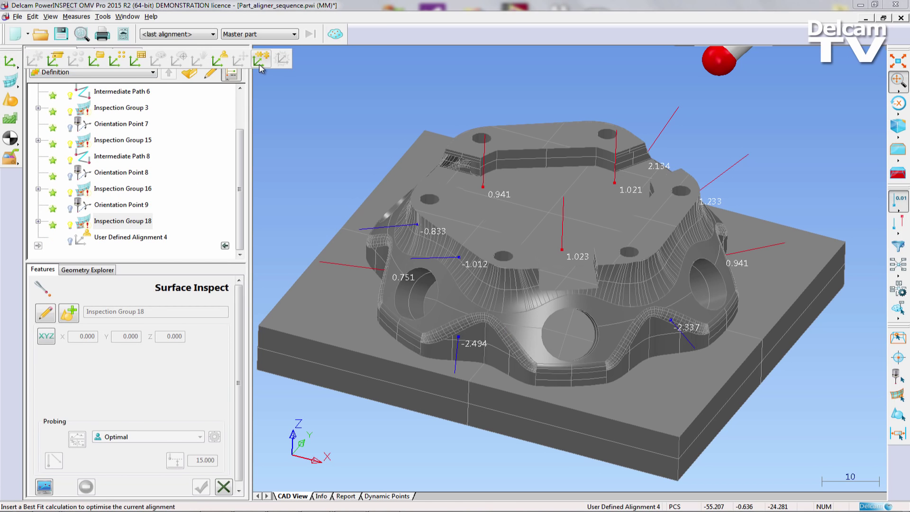
left_click(261, 58)
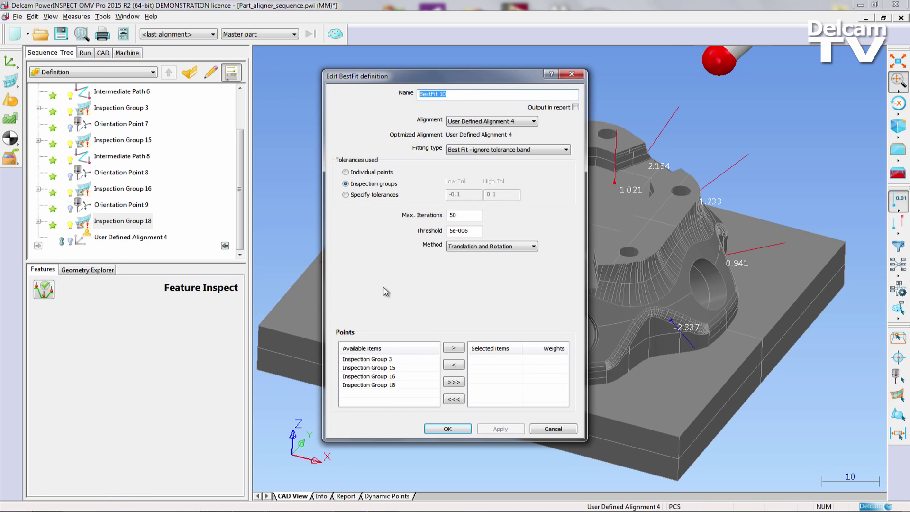
- Set BestFit 10's fitting type to 'MinMax - fit within tolerance band' and confirm
left_click(453, 381)
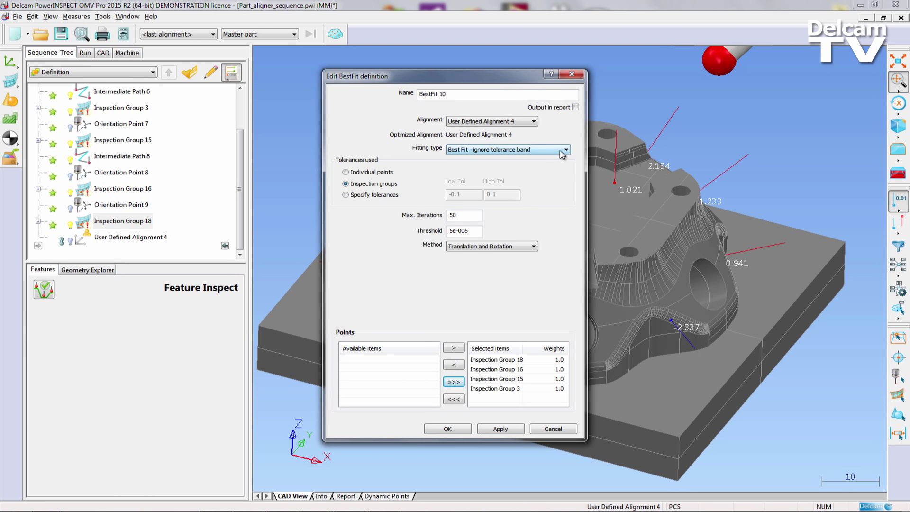
left_click(564, 149)
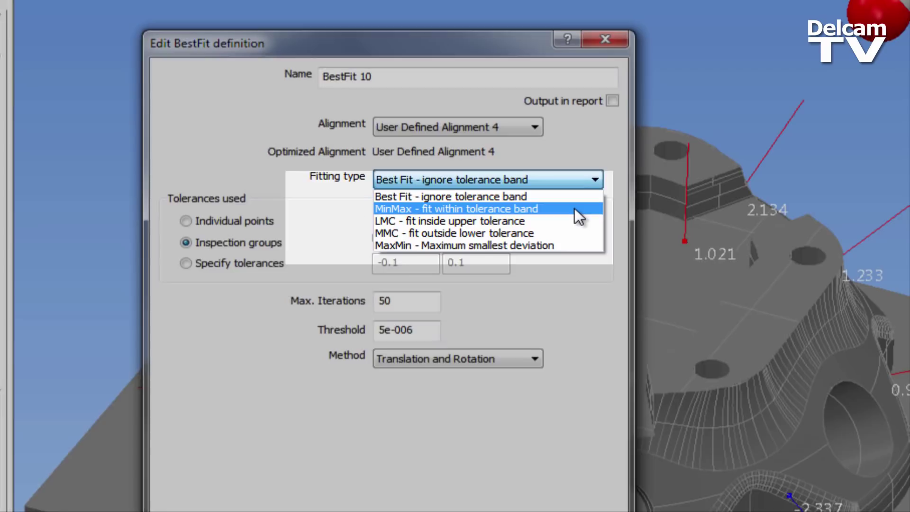
left_click(456, 208)
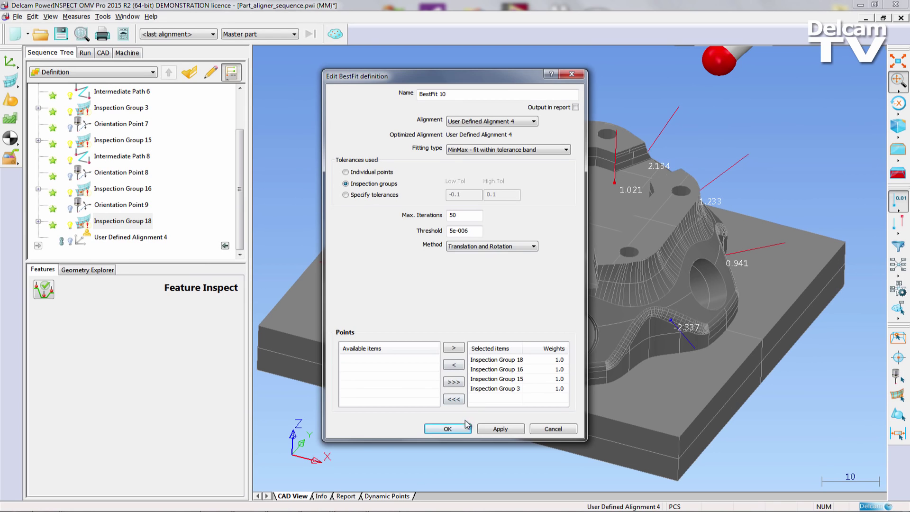
left_click(447, 428)
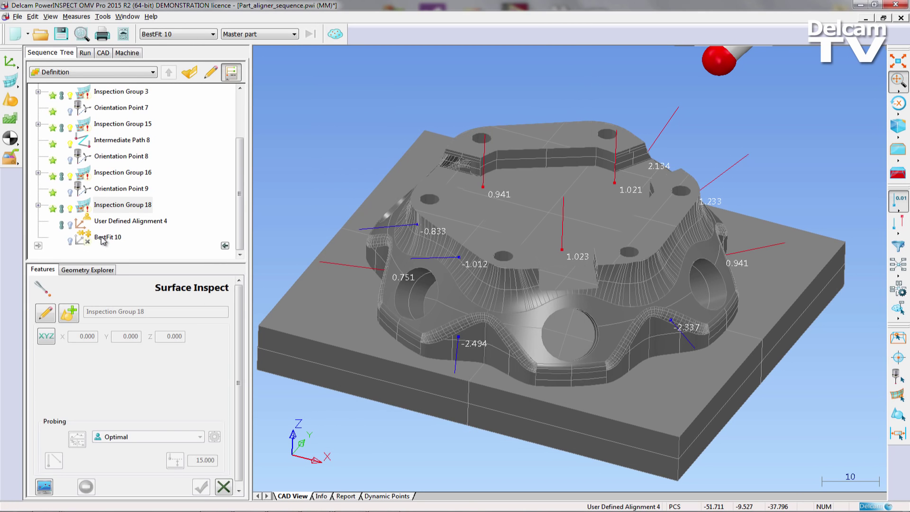
- Calculate BestFit 10 with GO Step and accept the alignment
double_click(107, 237)
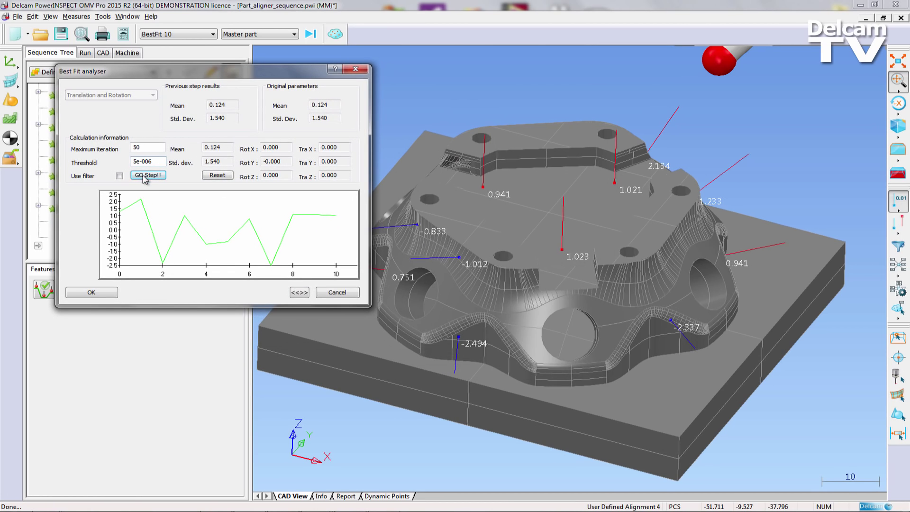
left_click(147, 175)
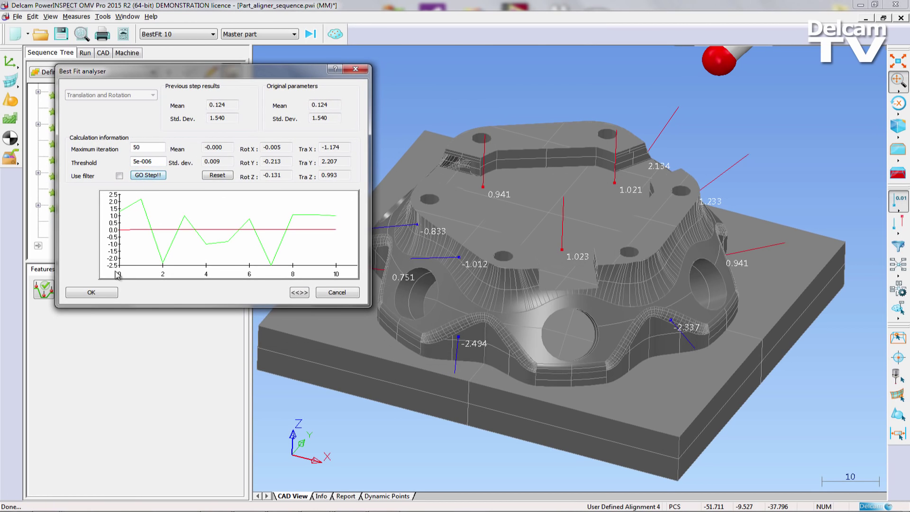
left_click(91, 292)
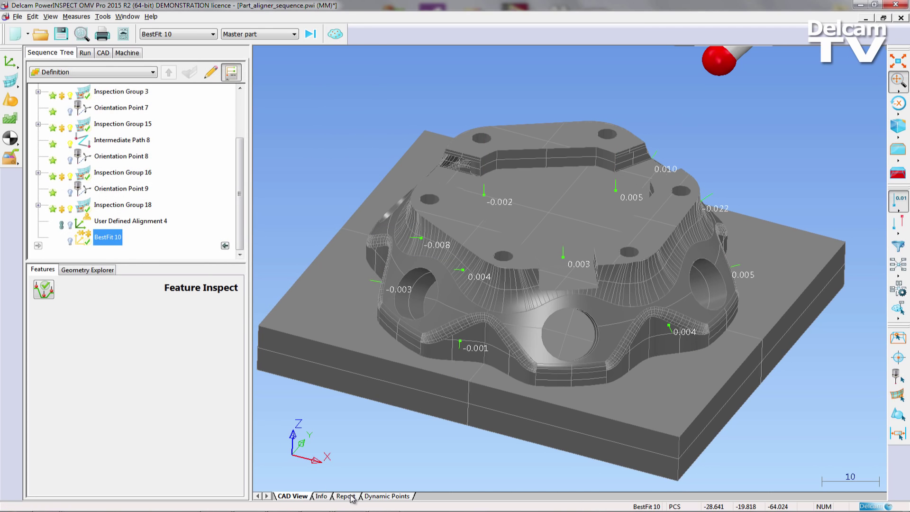
- Scroll through the updated report showing groups 3, 15 and 16 within tolerance
left_click(345, 496)
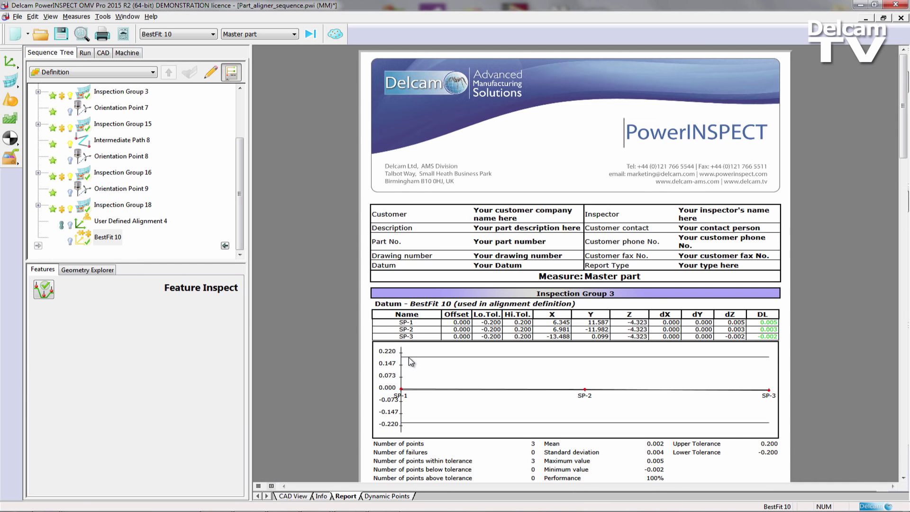
scroll("down", 3)
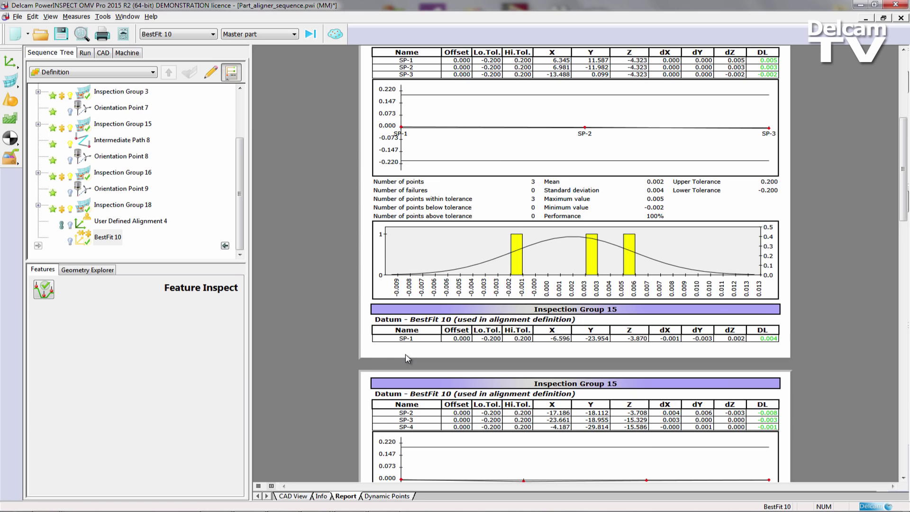
scroll("down", 3)
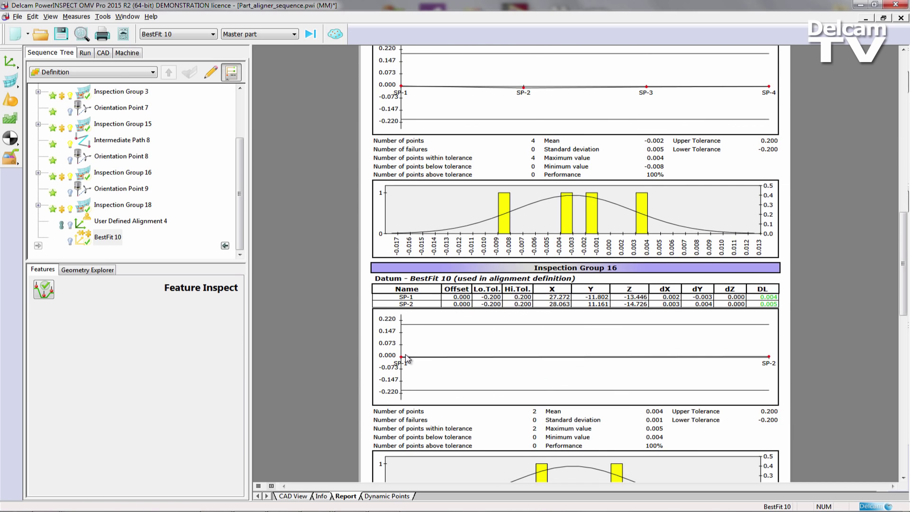
scroll("down", 3)
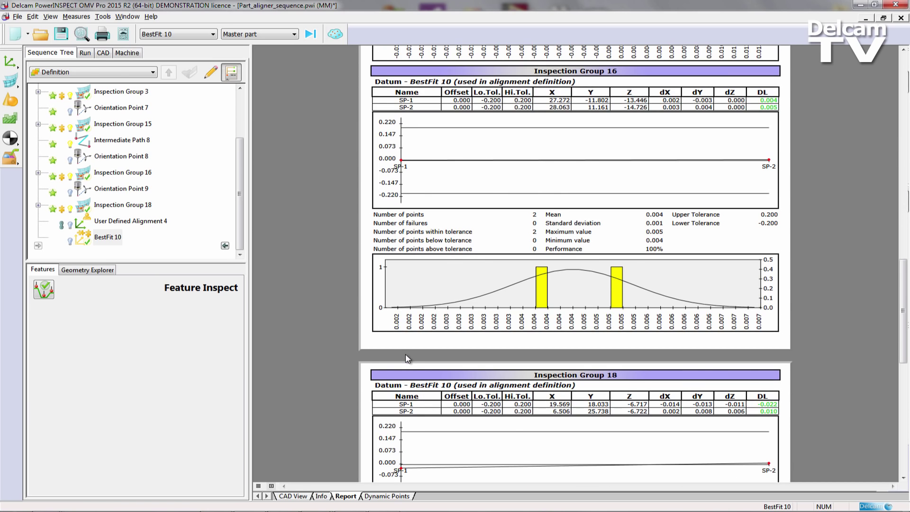
- Apply Delta Transformation 3: Machine Datum, BestFit 10 relative to User Defined Alignment 4
left_click(293, 496)
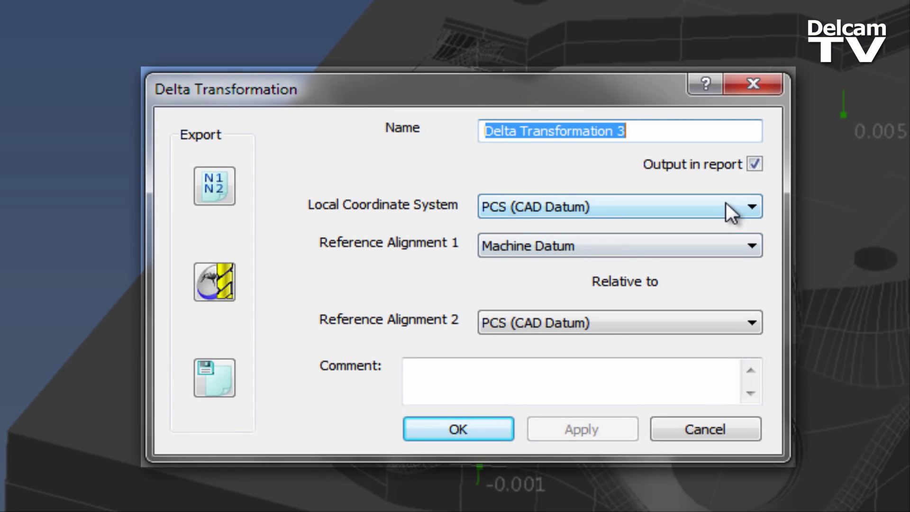
left_click(753, 207)
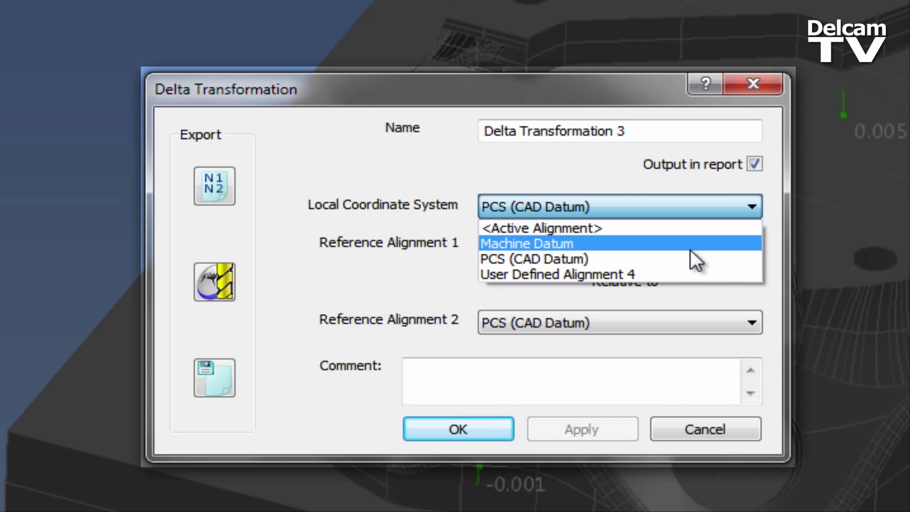
left_click(534, 243)
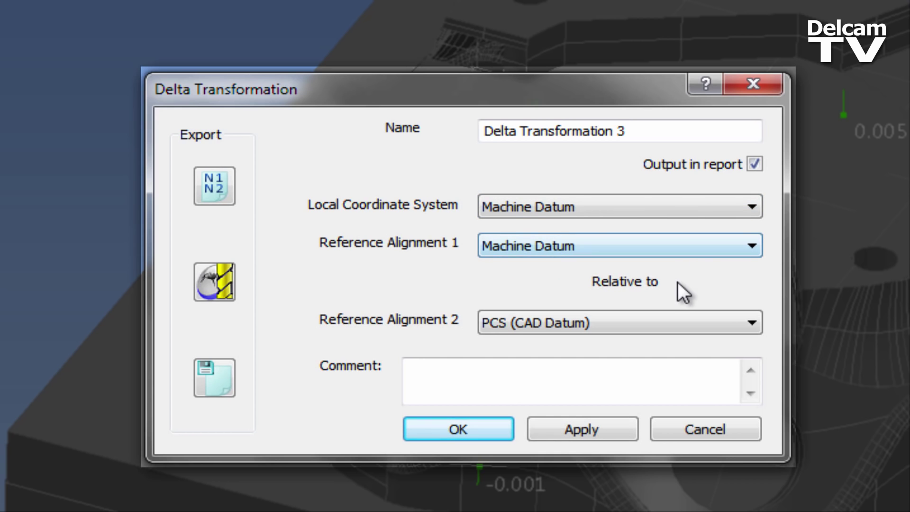
left_click(752, 245)
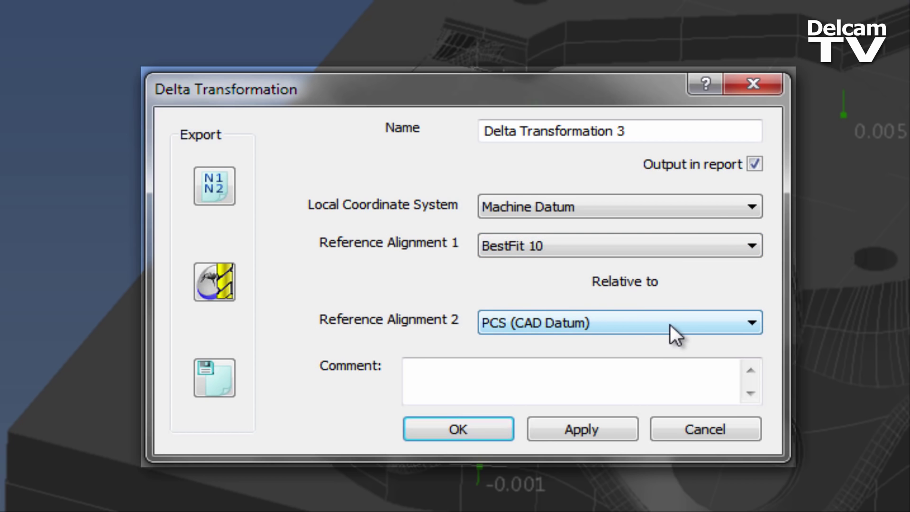
left_click(750, 323)
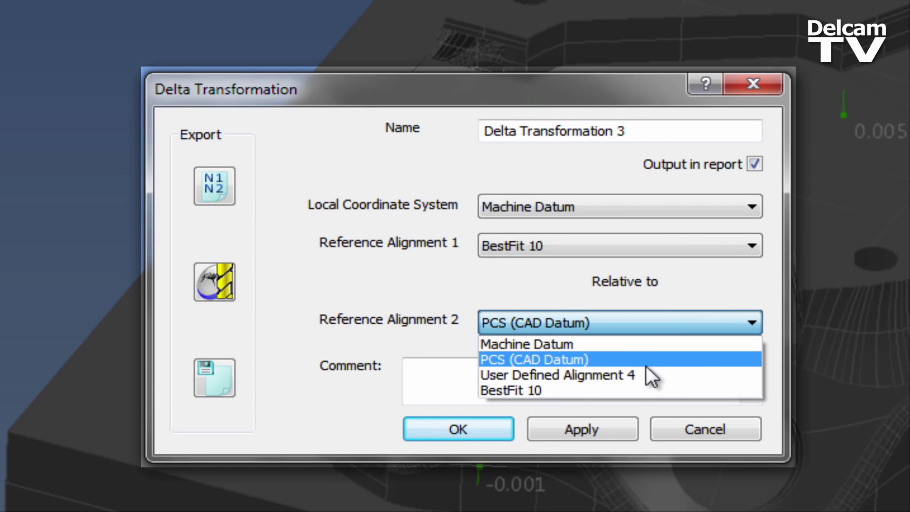
left_click(557, 375)
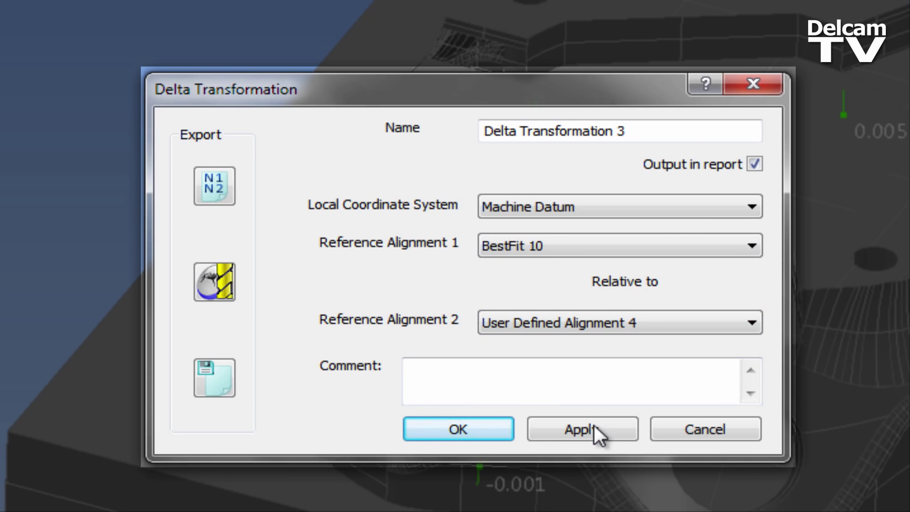
left_click(582, 429)
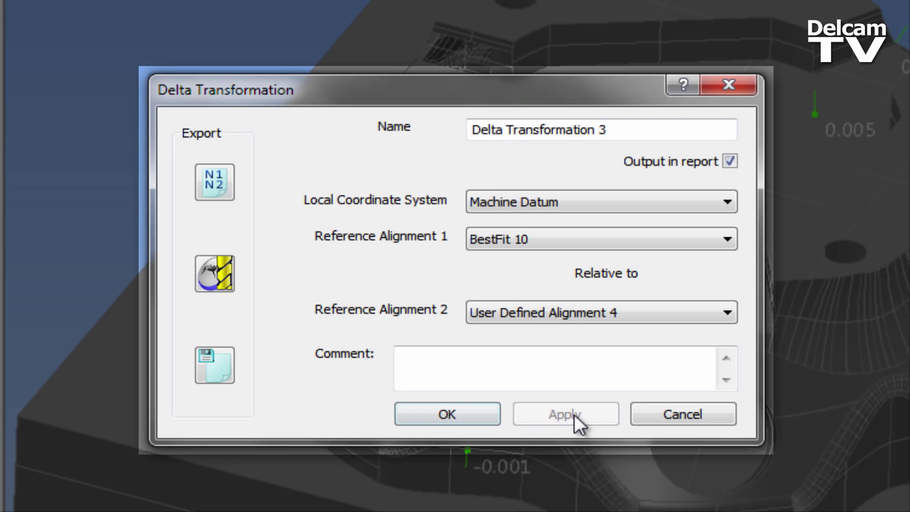
- Open the NC Program export window for Delta Transformation 3 and list its controller targets
left_click(214, 183)
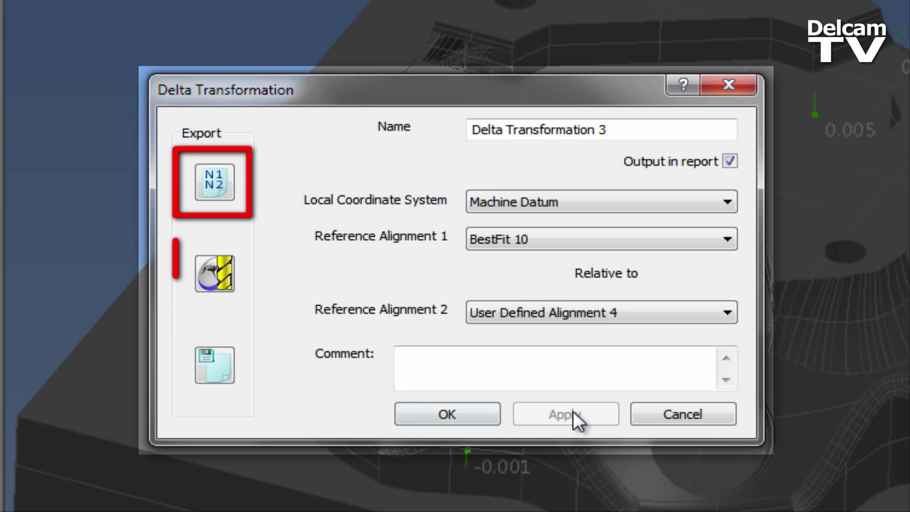
left_click(214, 272)
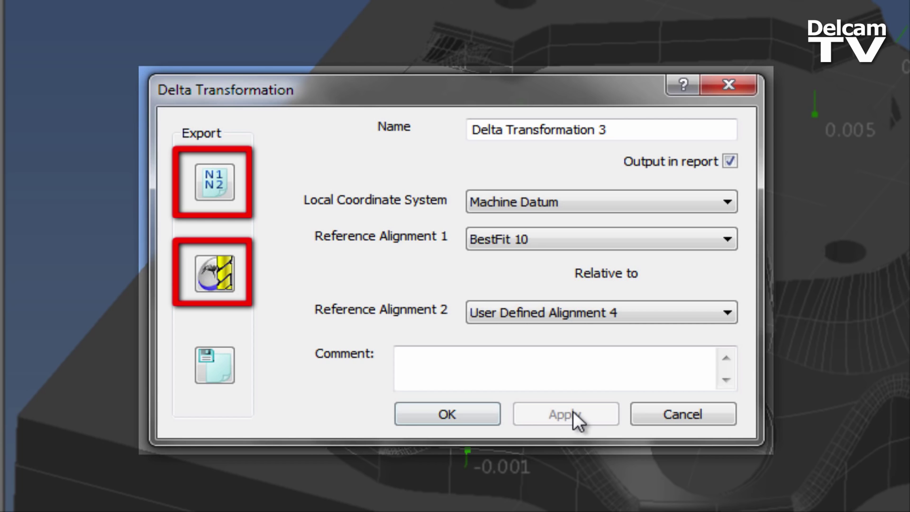
left_click(214, 365)
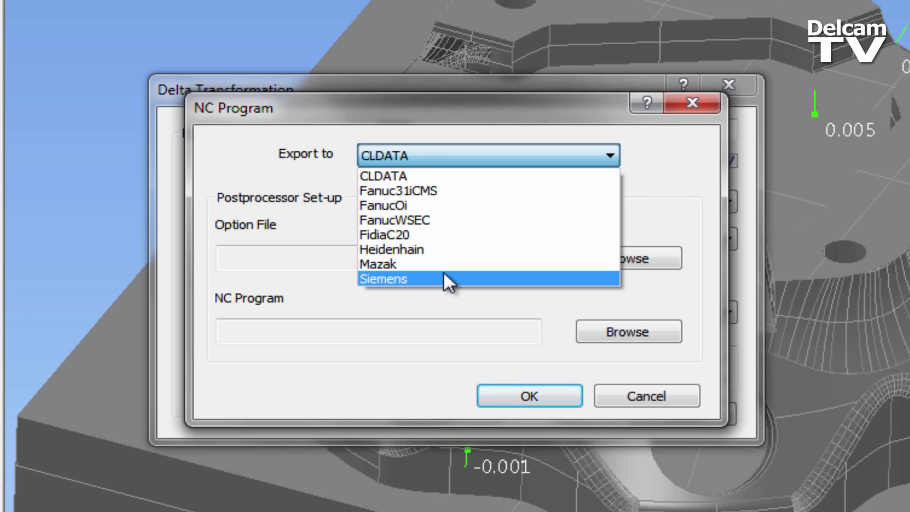
- Save a Siemens NC program named L_Aligner, dismiss the message and close Delta Transformation
left_click(382, 279)
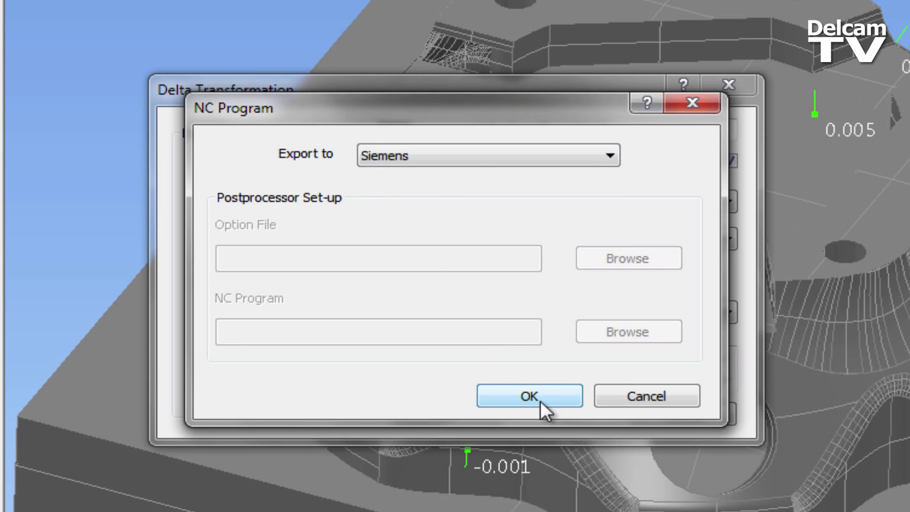
left_click(528, 396)
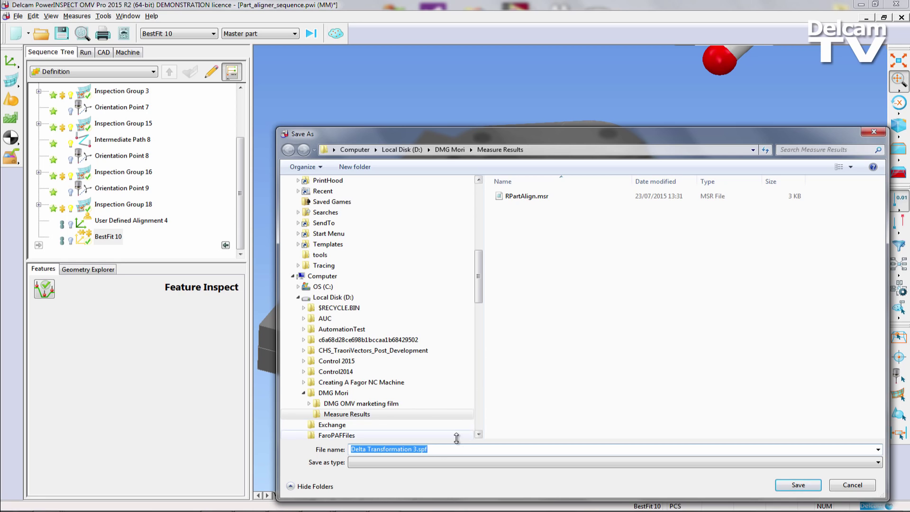
type("L")
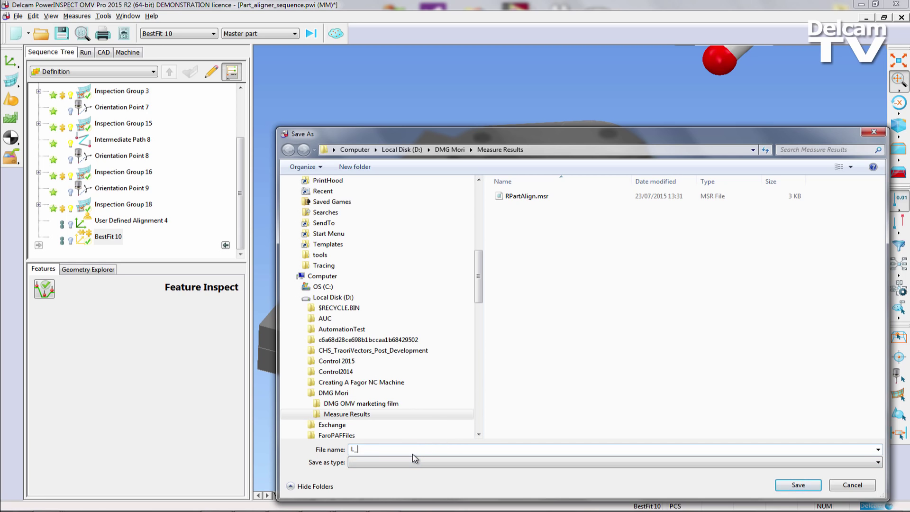
type("_Aligner")
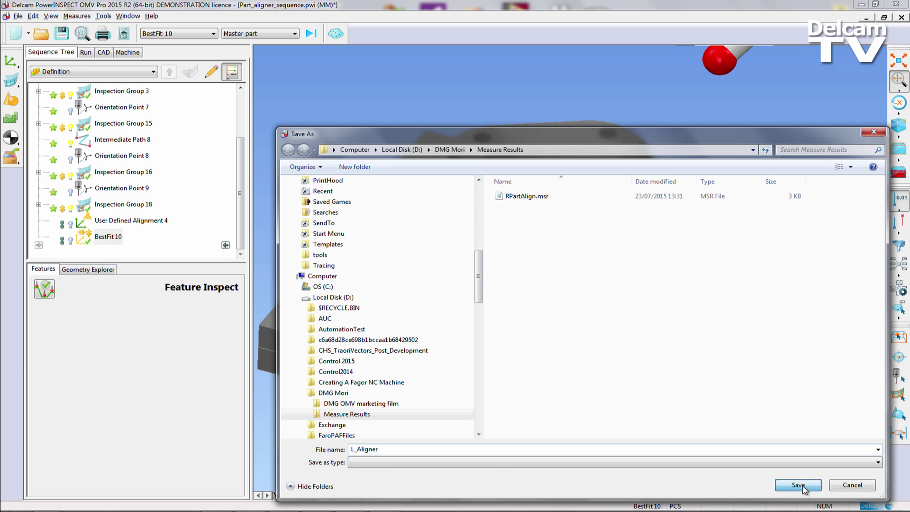
left_click(797, 486)
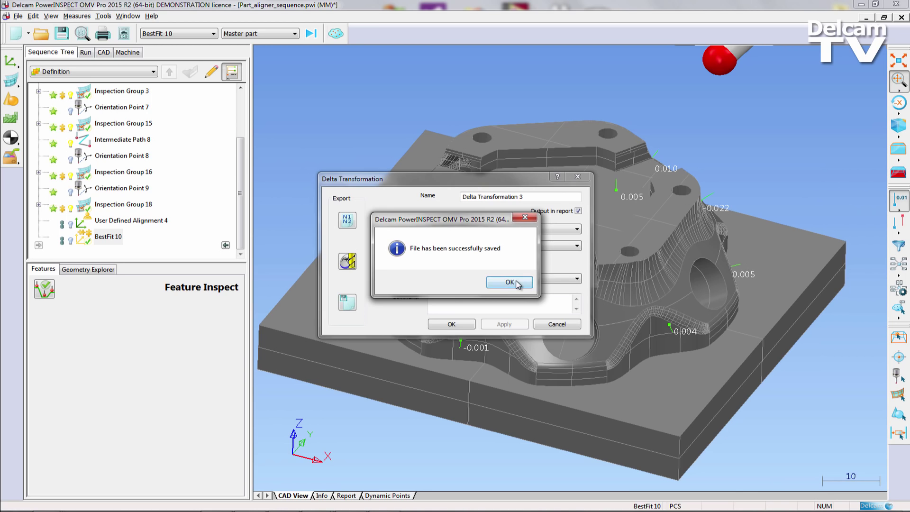
left_click(509, 282)
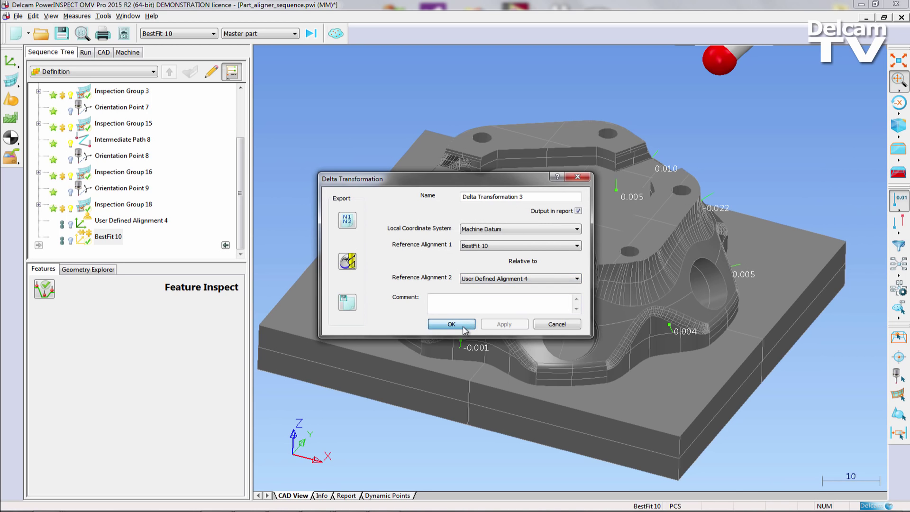
left_click(451, 323)
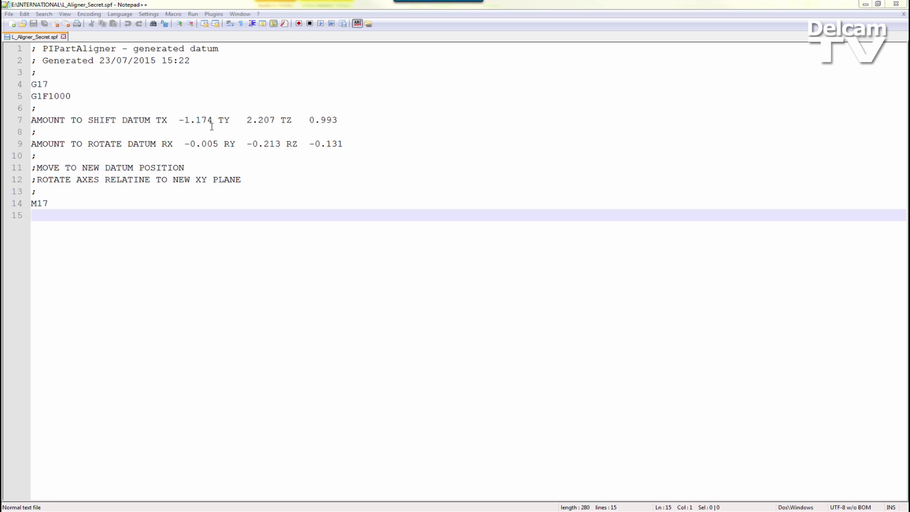
mouse_move(296, 120)
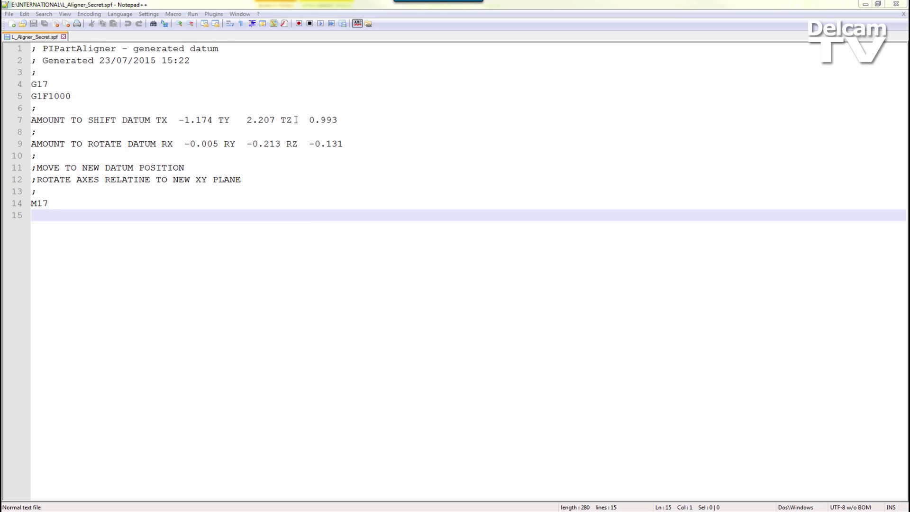
mouse_move(367, 145)
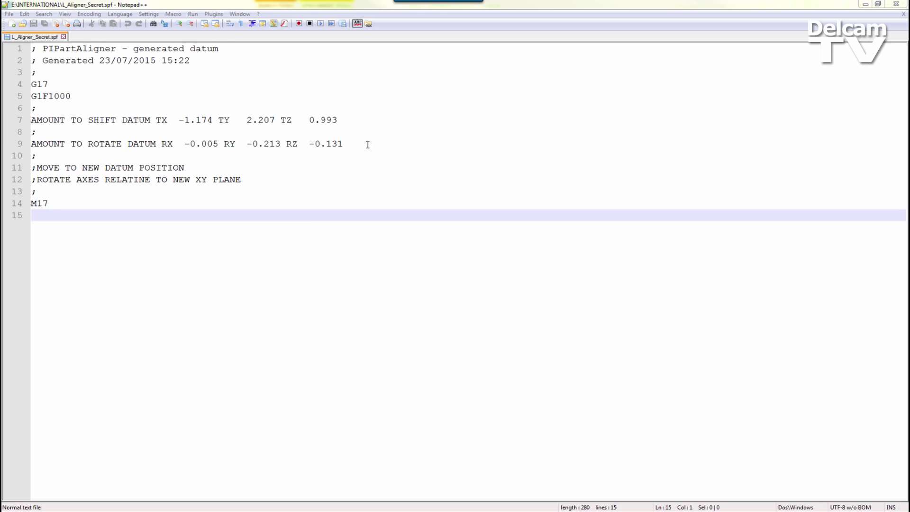